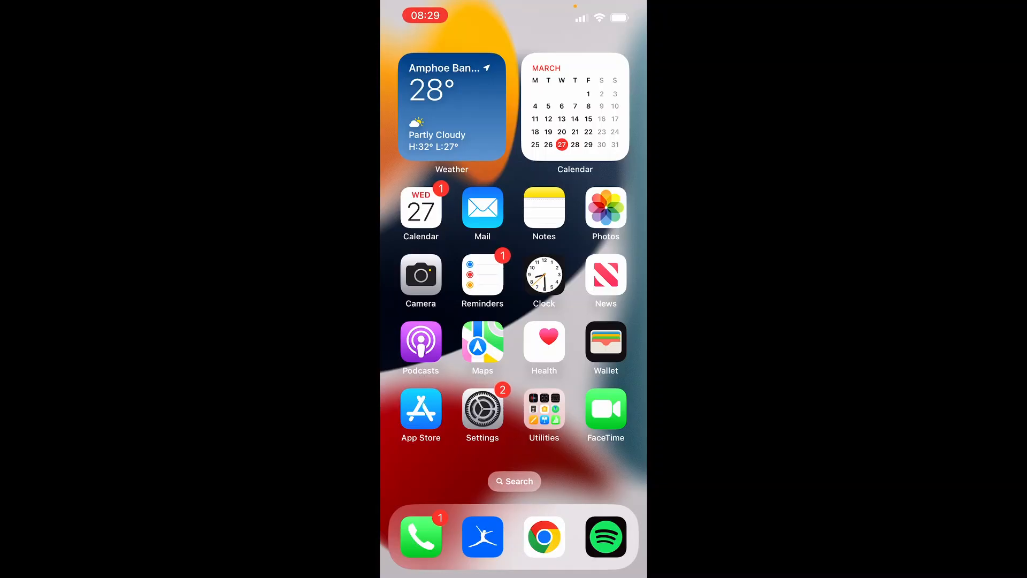
Step: Search the Home Screen for 'maps' so Google Maps appears as the top hit
type("maps")
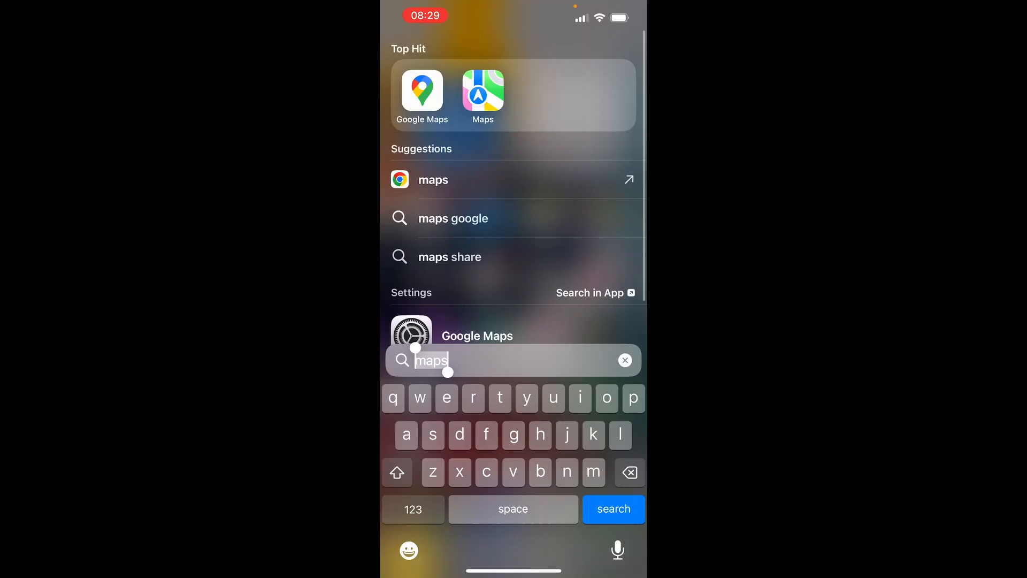
Step: Launch Google Maps, drop a pin near Pa Tong, Kathu District, Phuket and share it
left_click(422, 92)
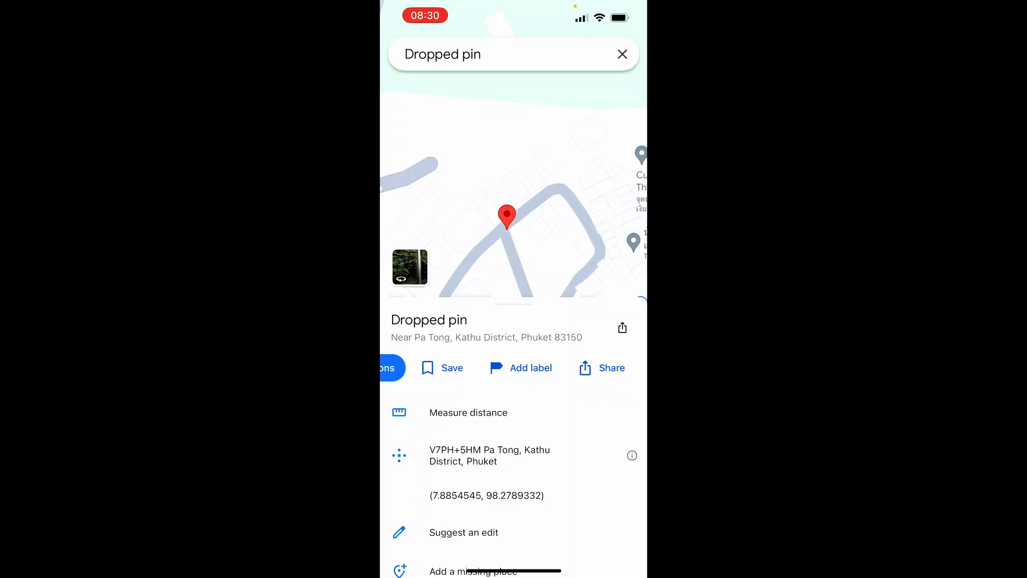
left_click(601, 368)
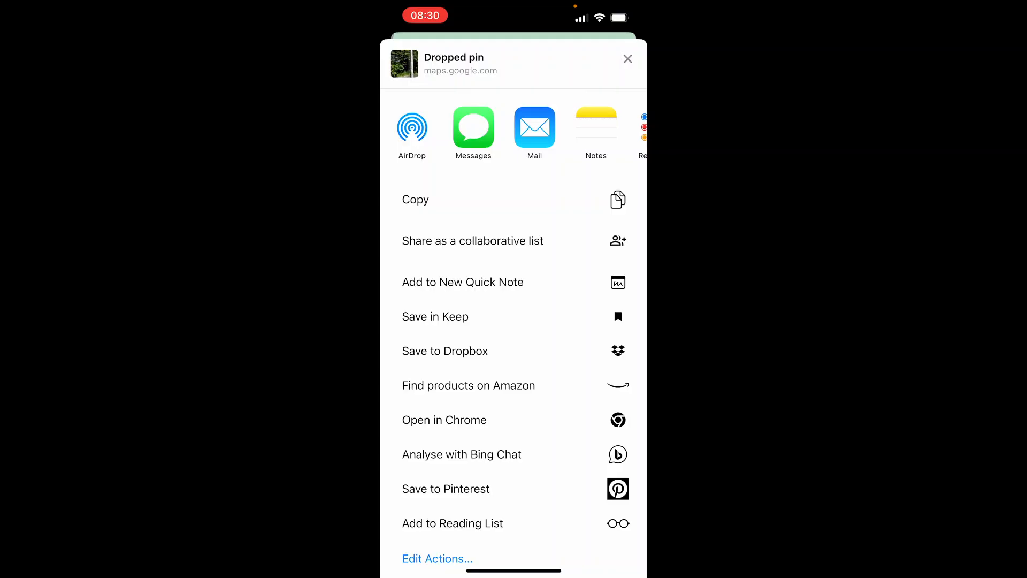
Step: Copy the dropped pin's share link to the clipboard from the iOS share sheet
left_click(415, 199)
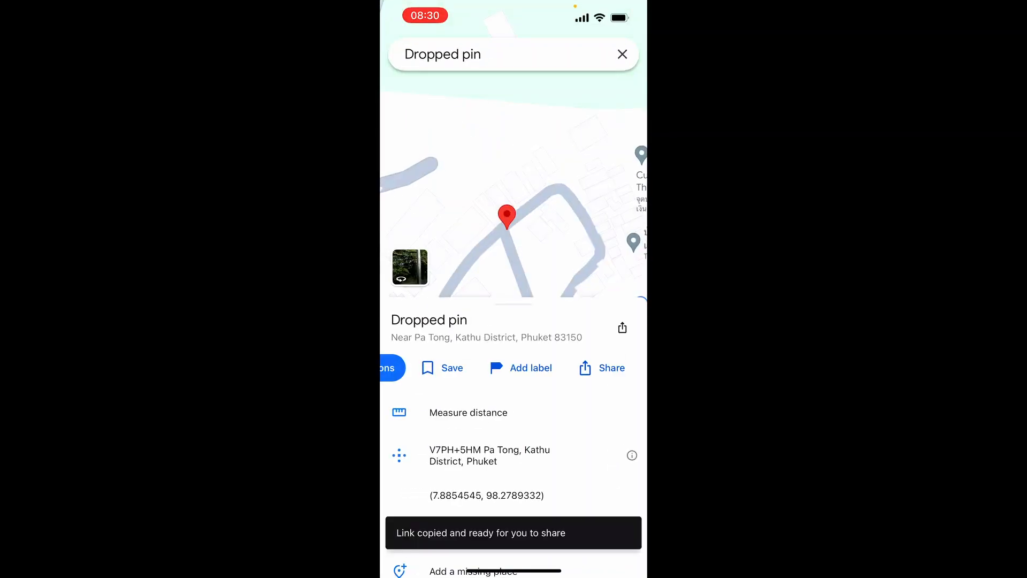